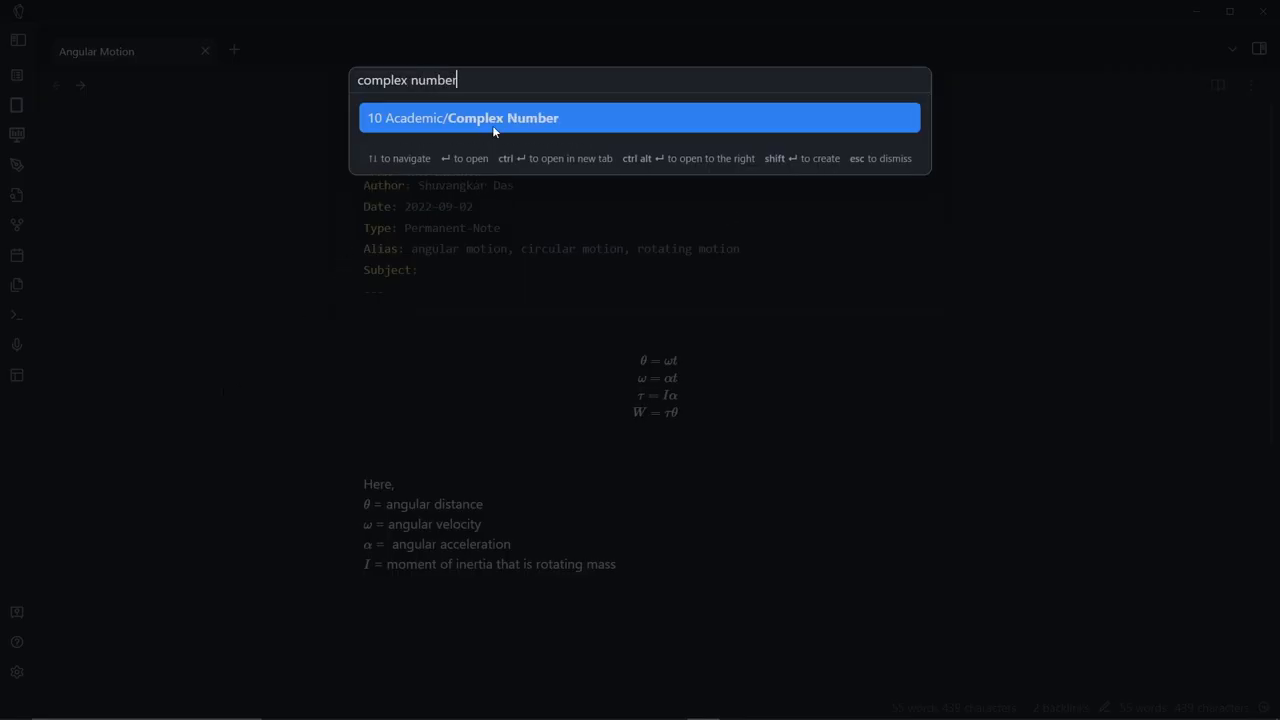
- Open Confusion Matrix and Laplace Transform from the quick switcher as new side-by-side panes
{"action": "type", "text": "confu"}
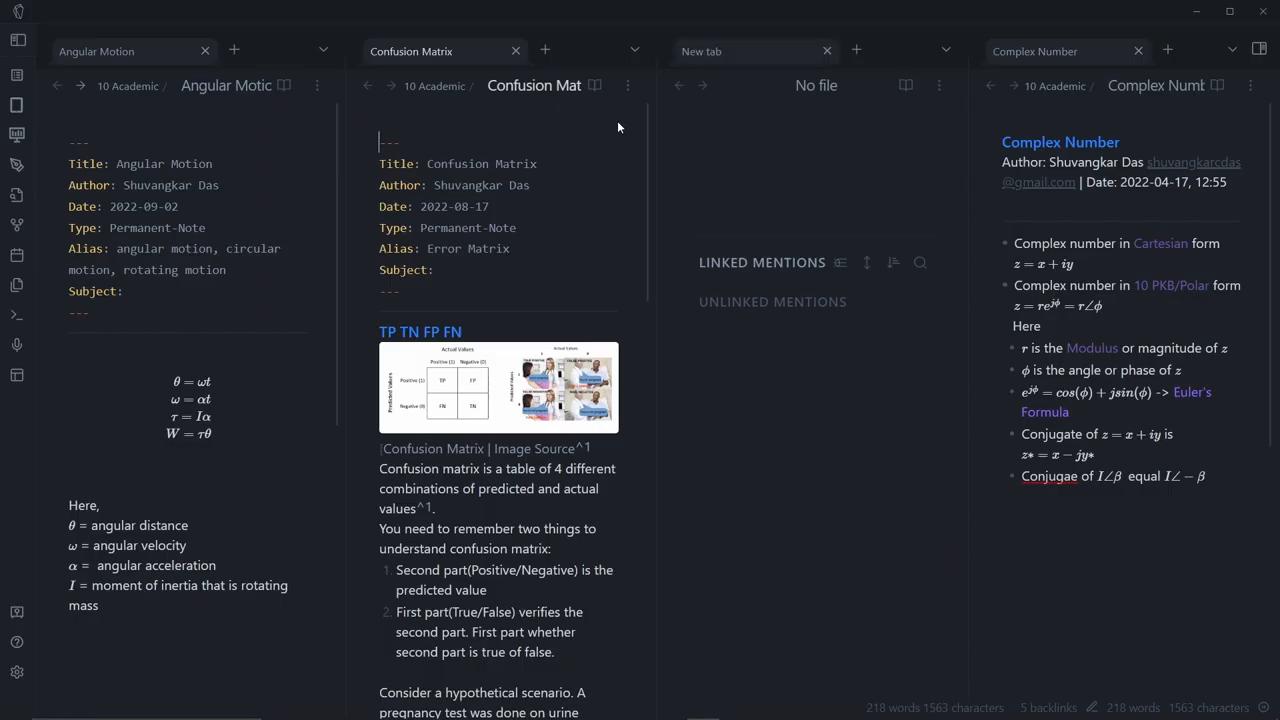
{"action": "type", "text": "laplace"}
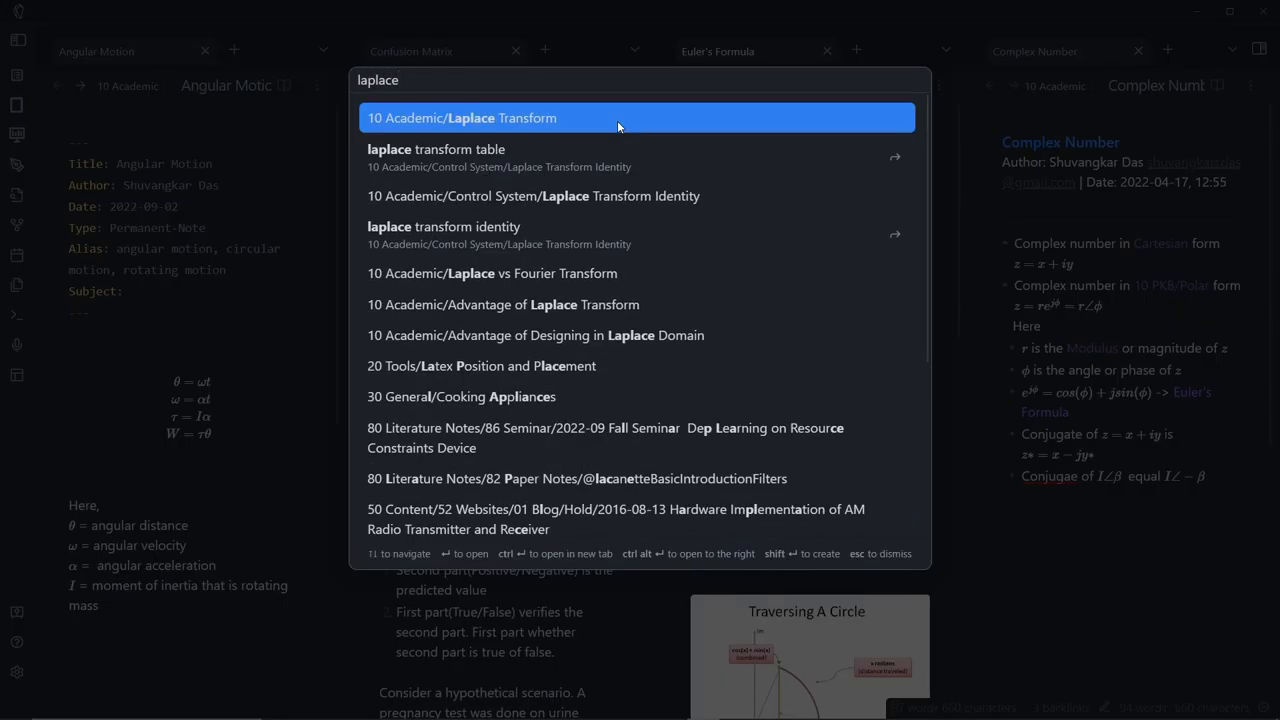
{"action": "left_click", "coordinate": [618, 117]}
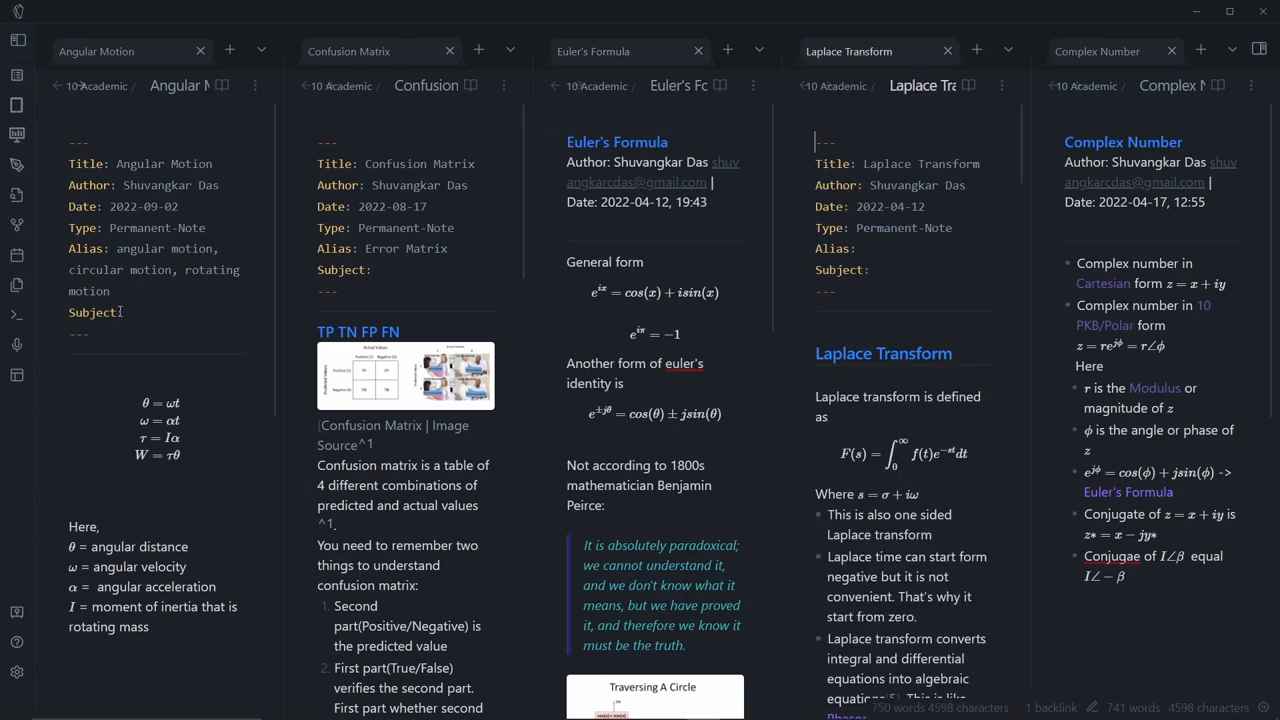